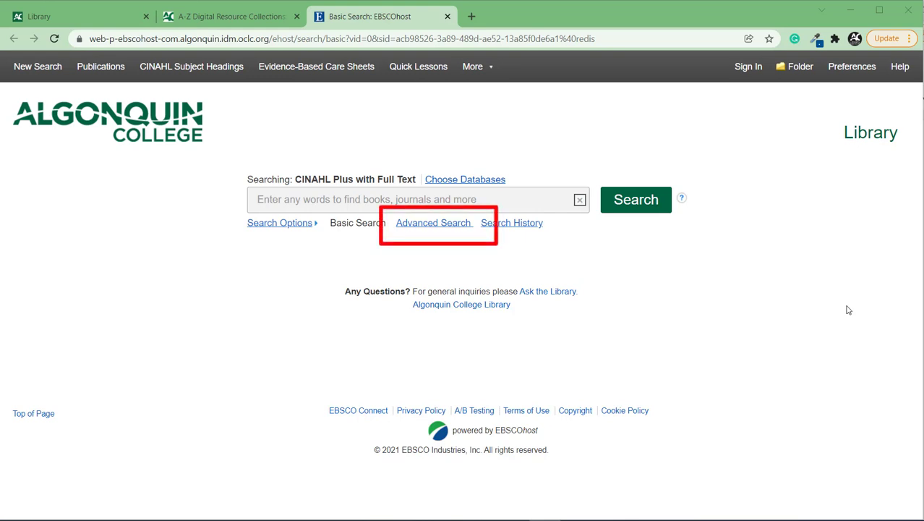
mouse_move(434, 222)
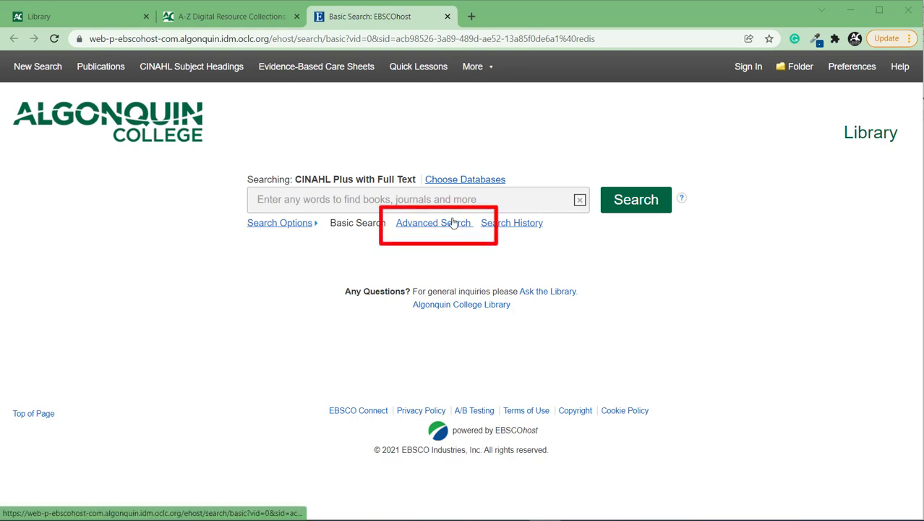
- Switch from the basic search box to the Advanced Search form
click(433, 223)
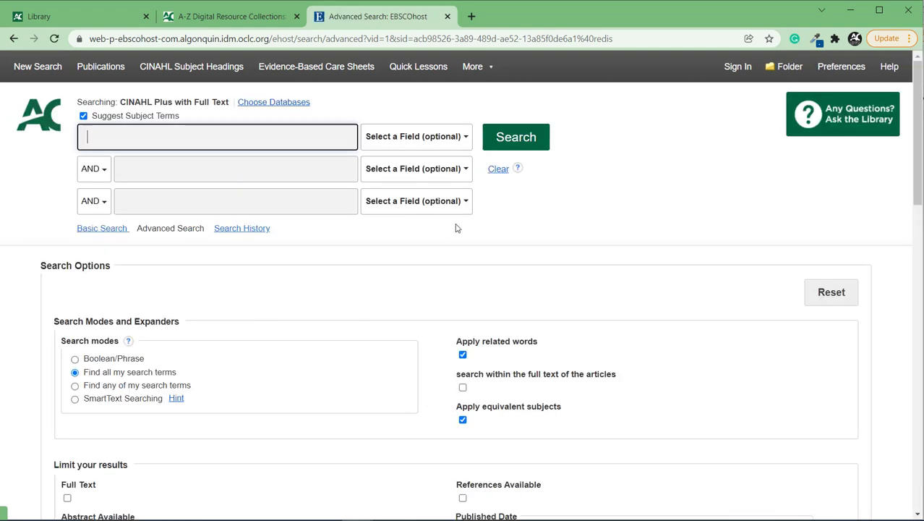
mouse_move(680, 200)
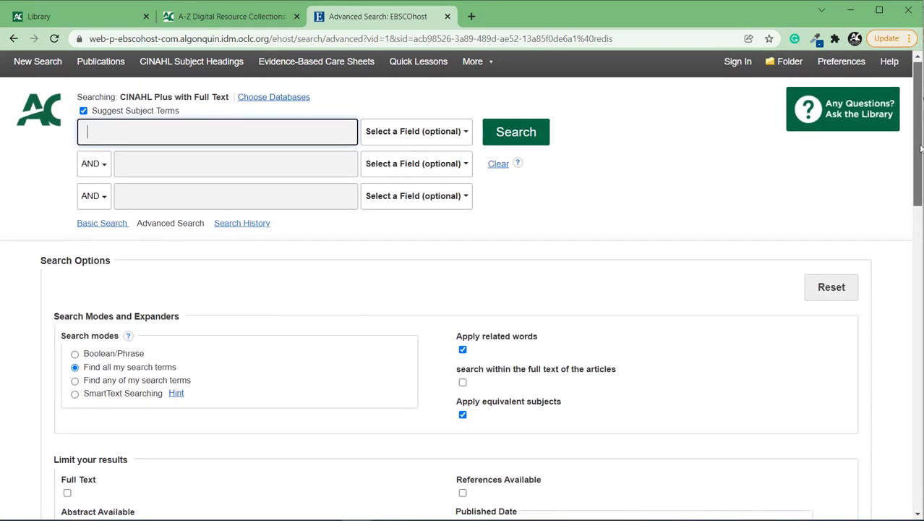
scroll(down, 3)
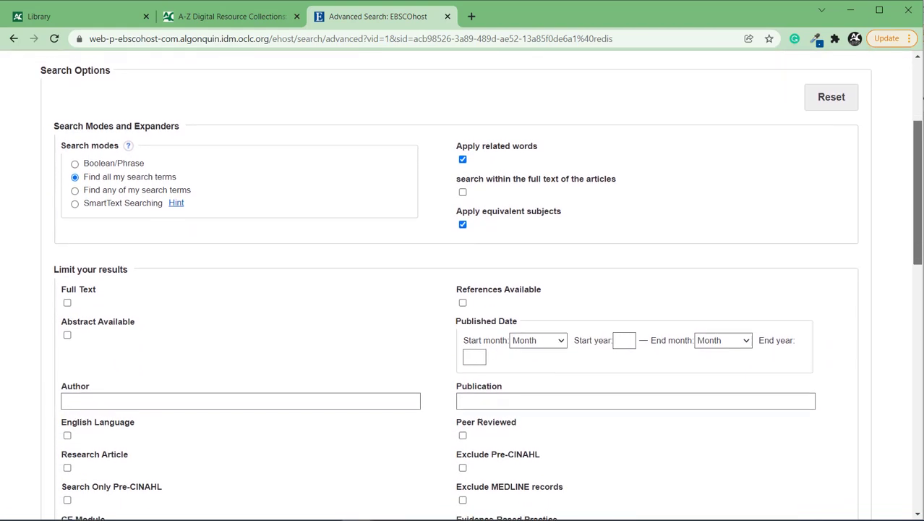
scroll(down, 3)
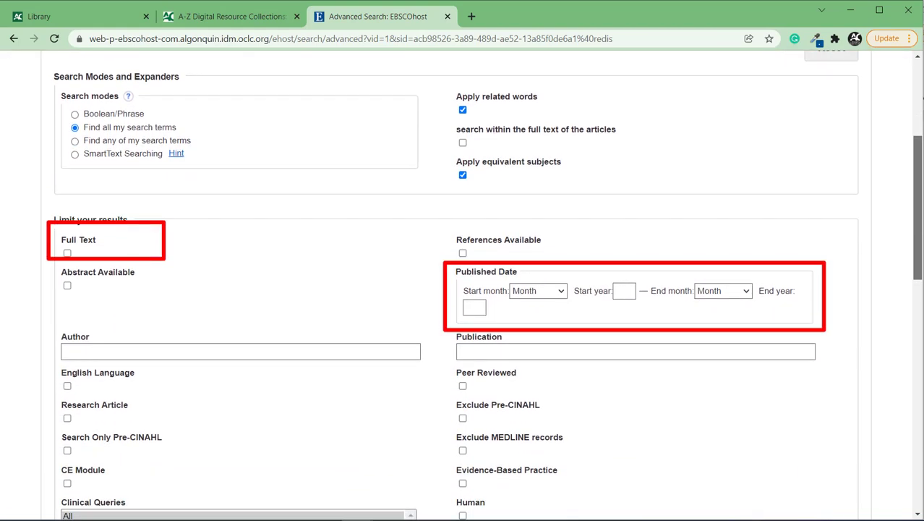
scroll(down, 3)
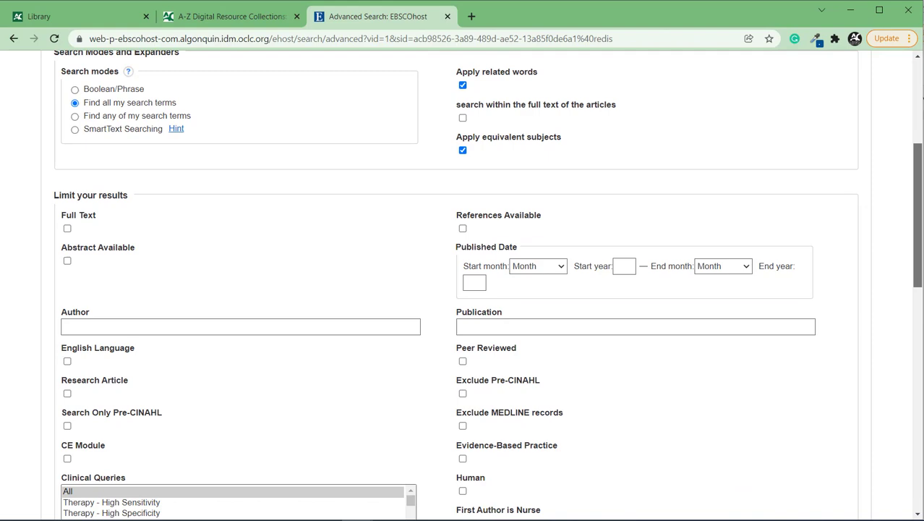
scroll(down, 3)
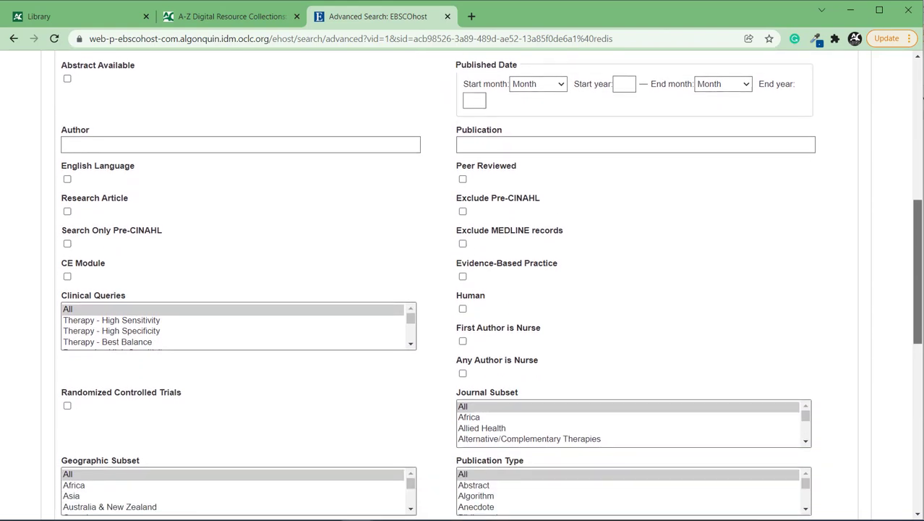
scroll(down, 3)
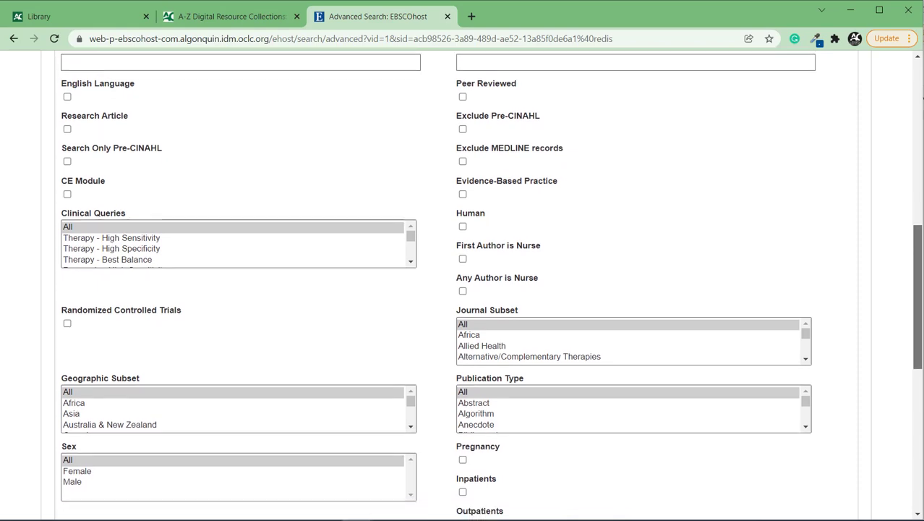
scroll(down, 3)
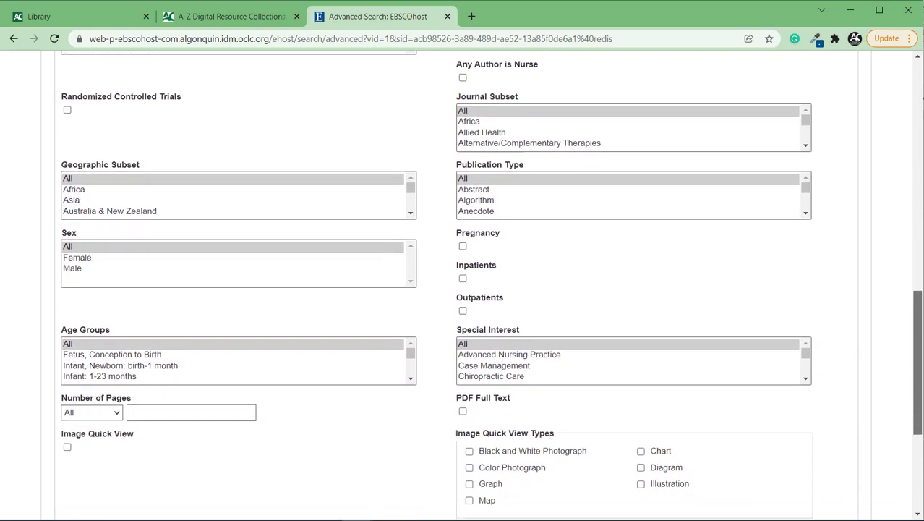
scroll(up, 3)
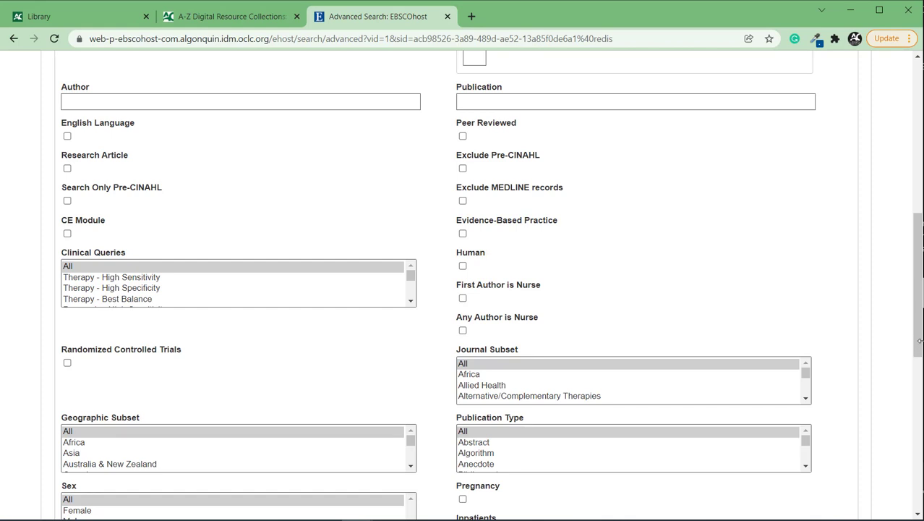
- Look up 'Privacy' in CINAHL Subject Headings and choose Privacy and Confidentiality
scroll(up, 3)
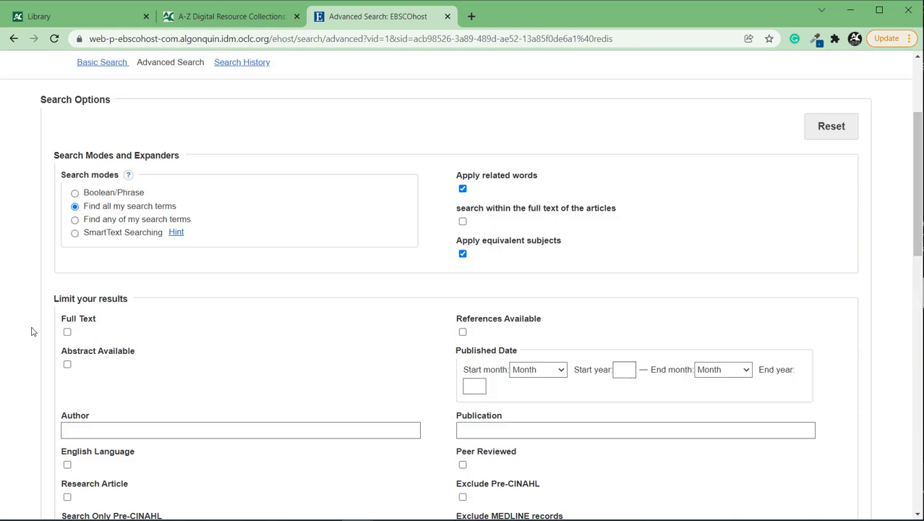
text(Privacy)
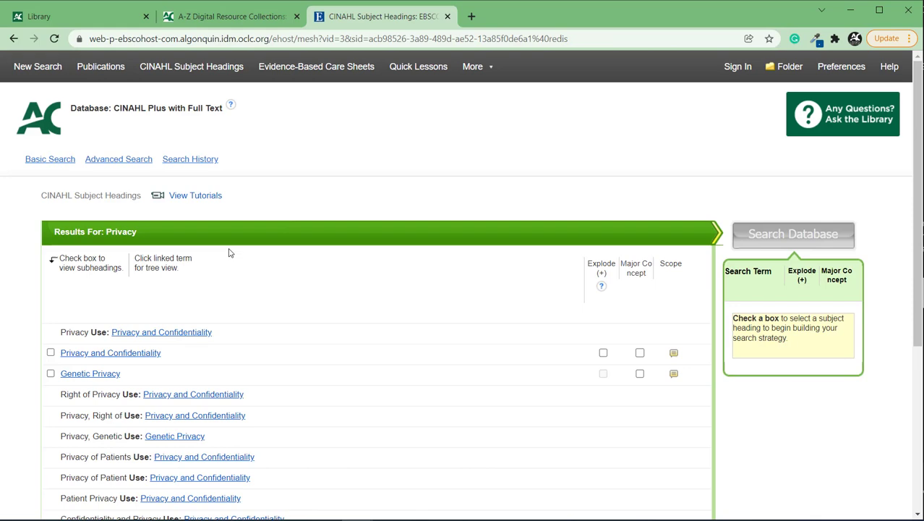
click(50, 353)
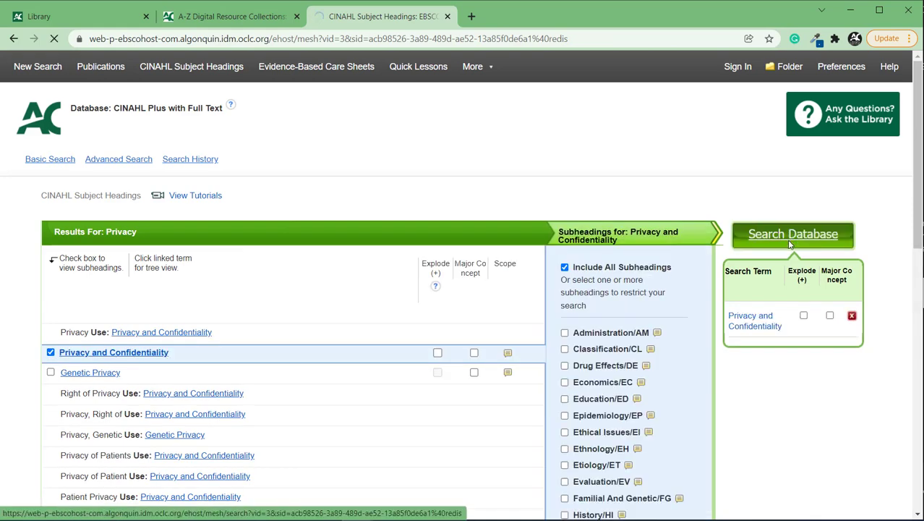
- Run the MH "Privacy and Confidentiality" search (270 results) and remove the Any Author is Nurse limiter
click(793, 234)
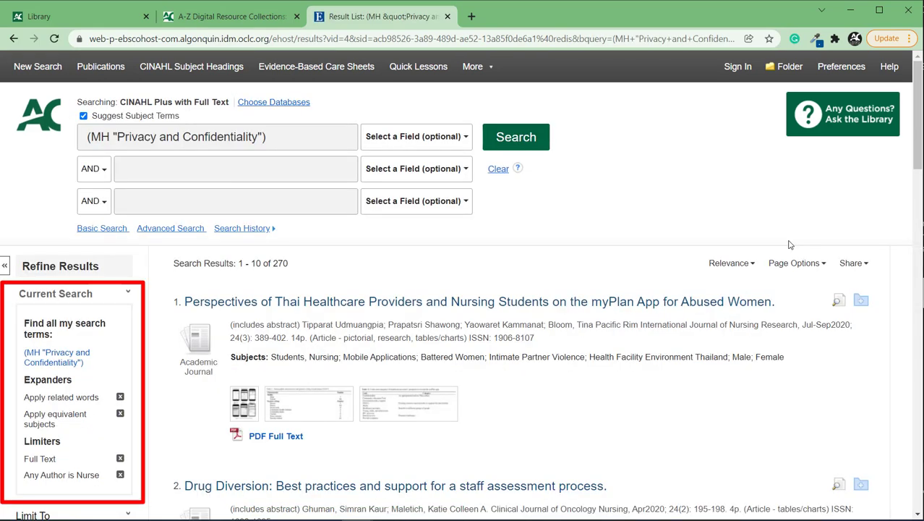
scroll(down, 3)
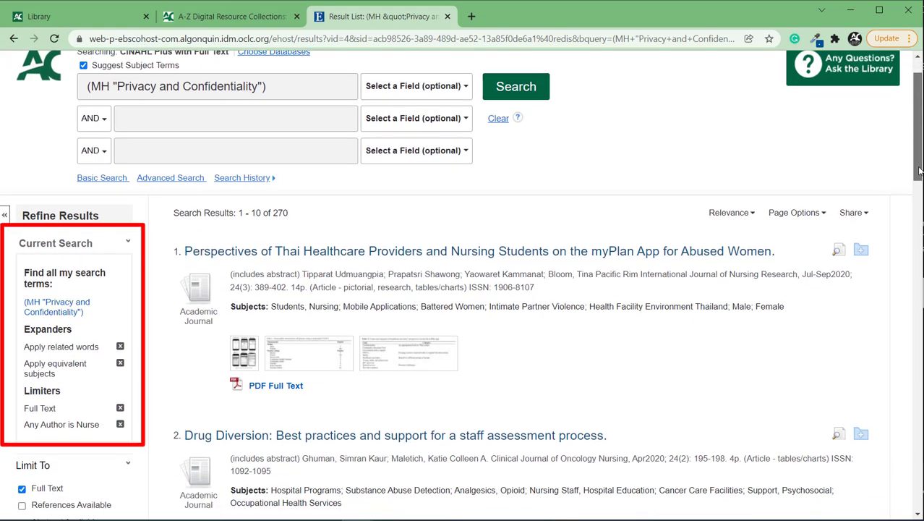
scroll(down, 3)
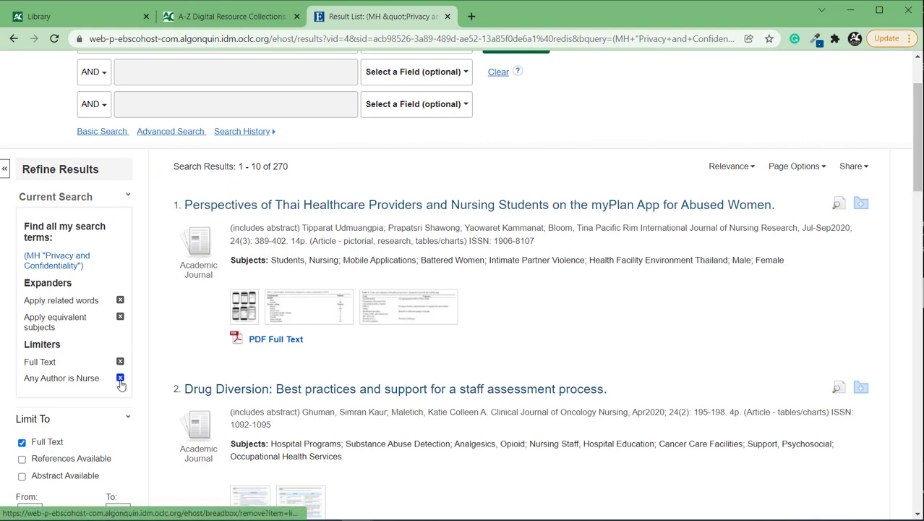
click(120, 377)
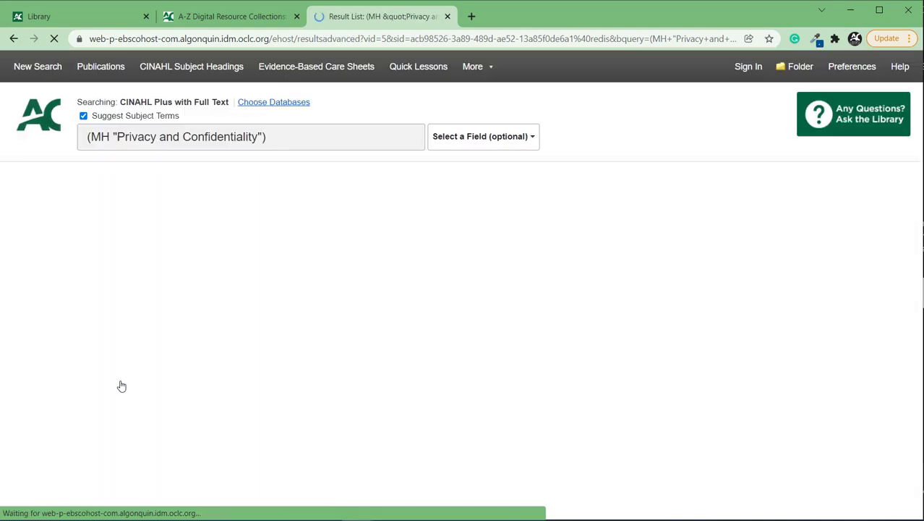